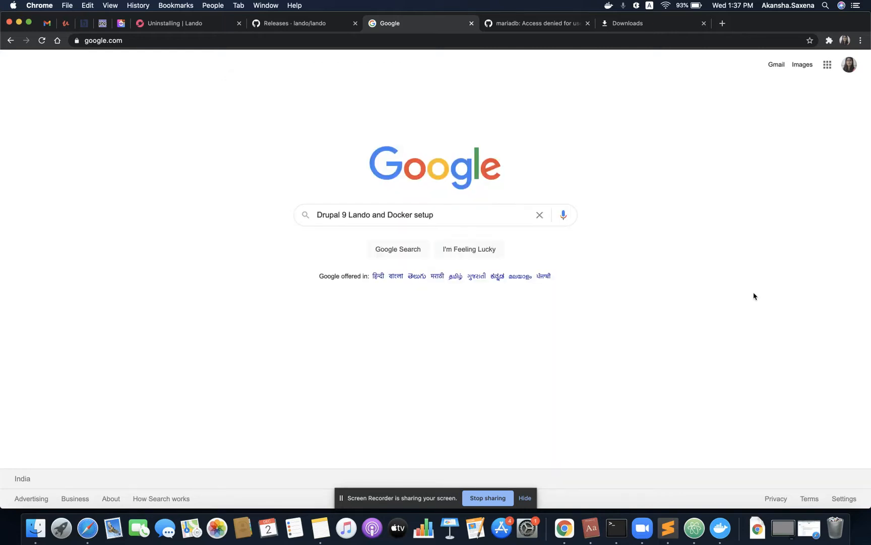
mouse_move(595, 257)
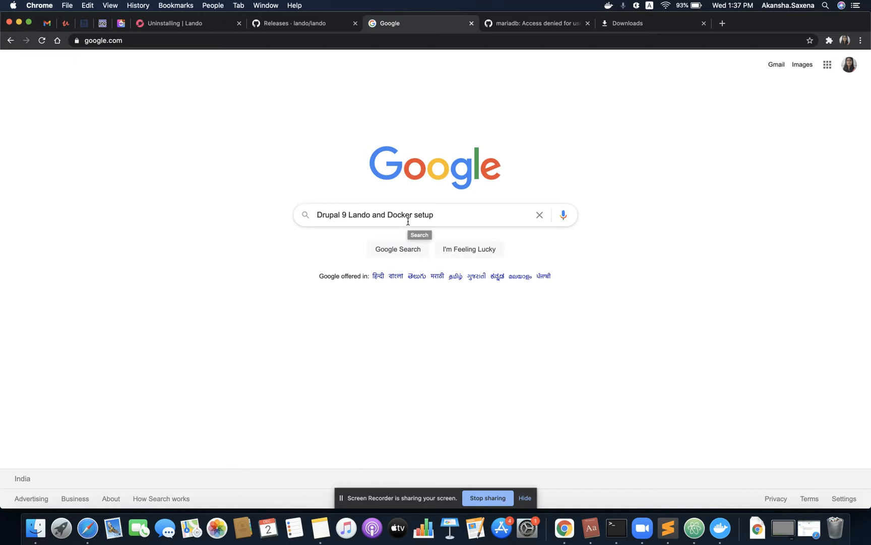
mouse_move(406, 209)
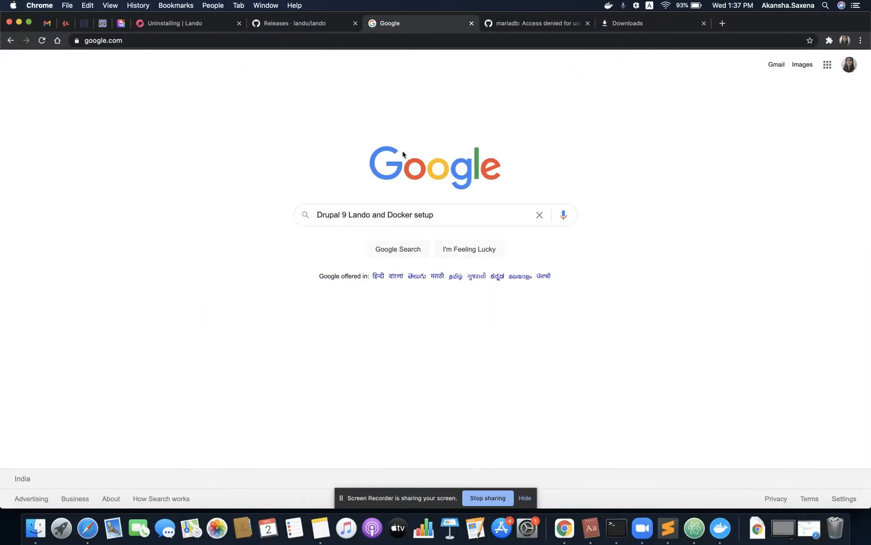
Step: Cancel the duplicate Lando download in Chrome's downloads list, keeping the lando-v3.0.20.dmg
left_click(183, 23)
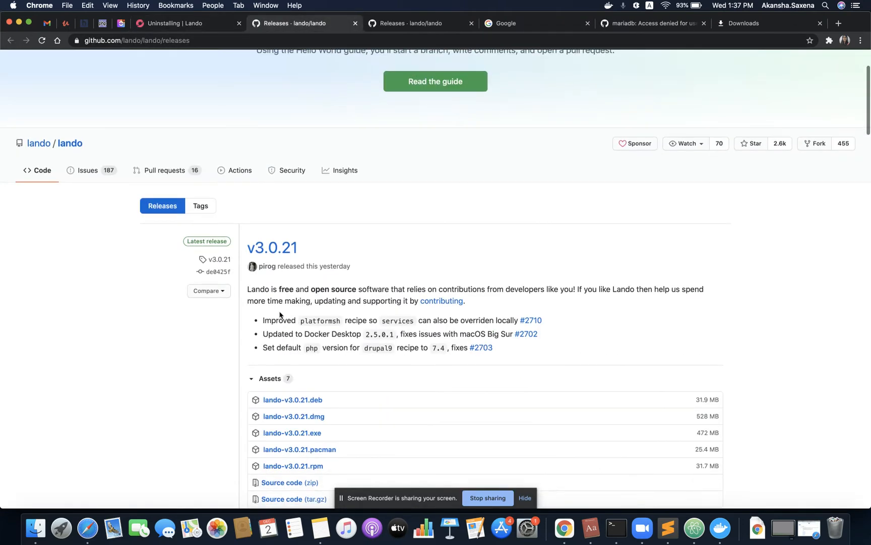
scroll("down", 3)
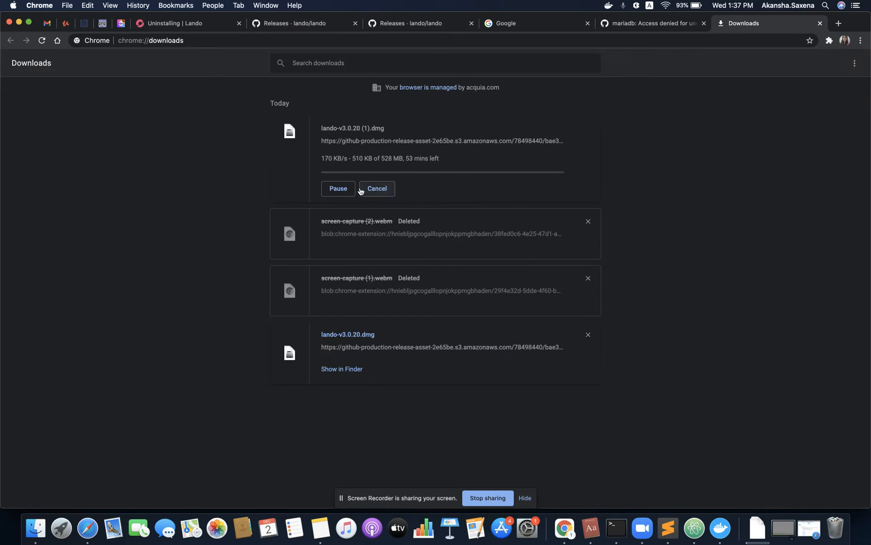
left_click(377, 189)
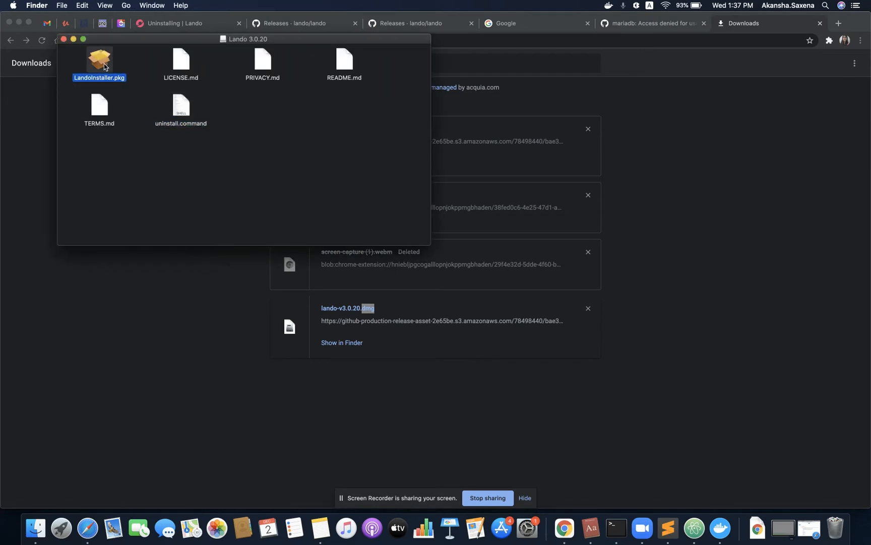
Step: Launch LandoInstaller.pkg and proceed through the compatibility warning and Introduction screens
double_click(99, 58)
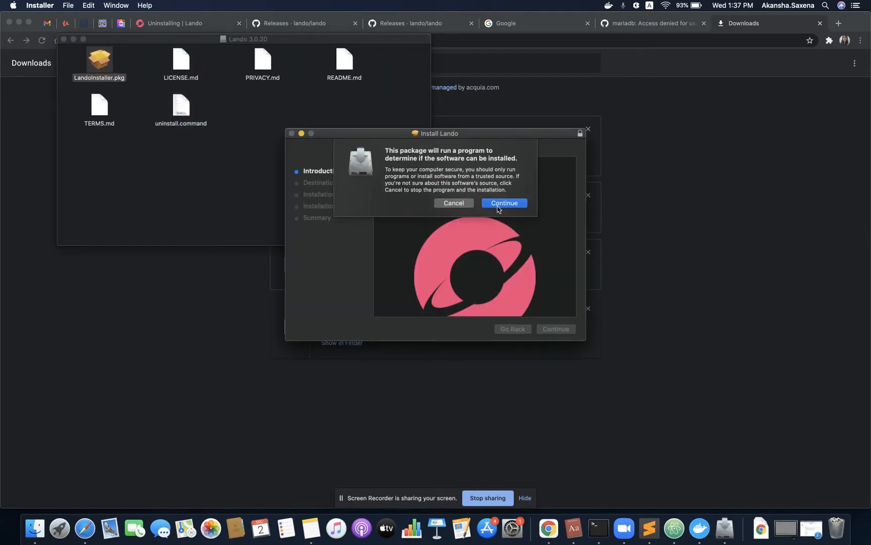
left_click(503, 202)
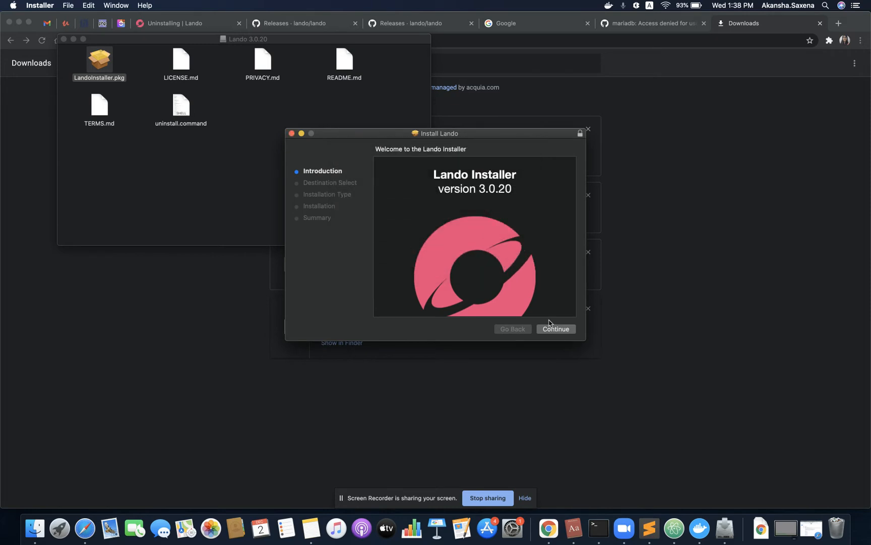
left_click(559, 329)
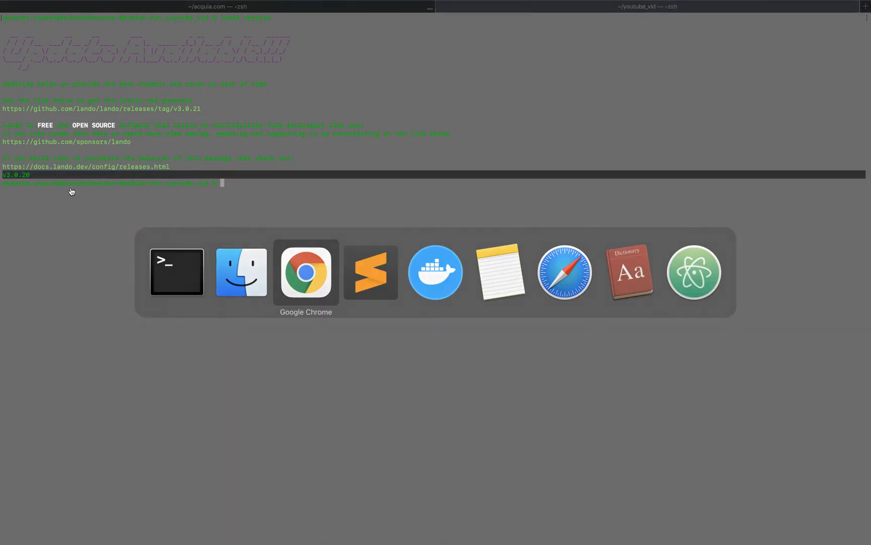
Step: Review Chrome's Downloads page showing the cancelled duplicate, then return to Terminal
left_click(306, 271)
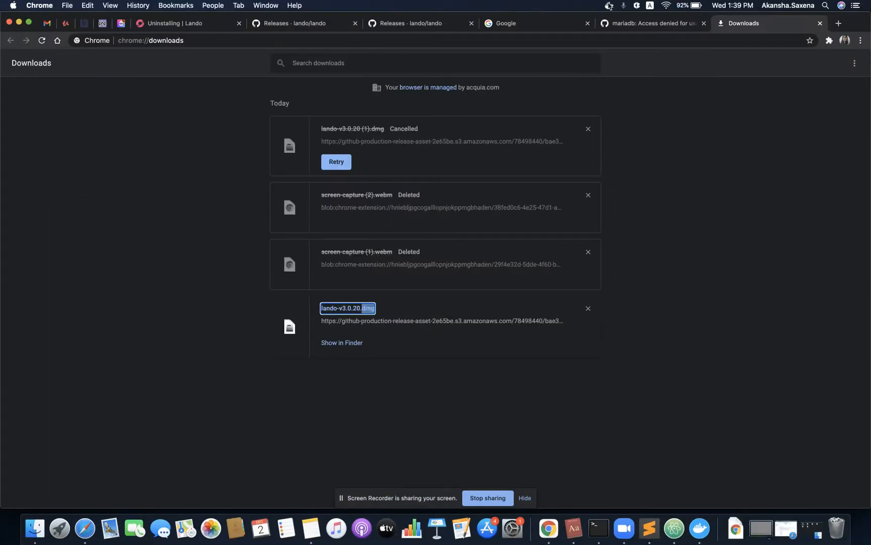
left_click(607, 5)
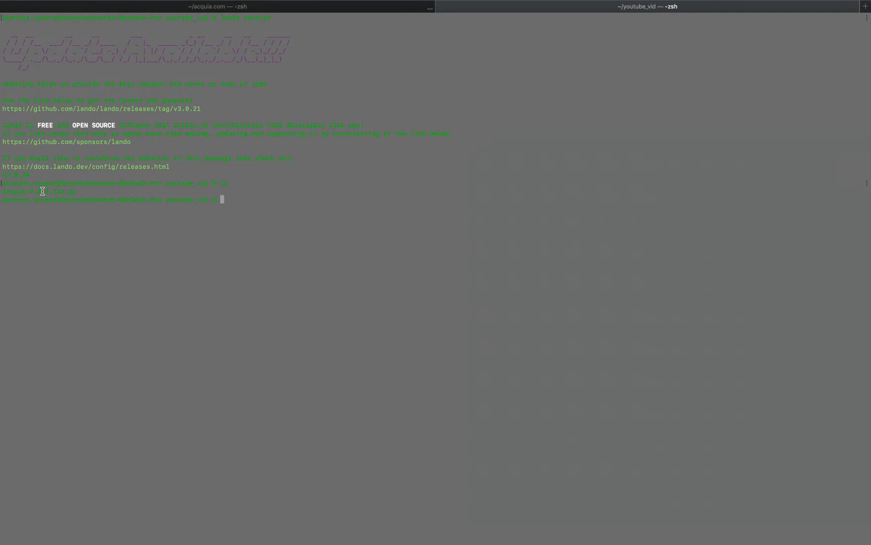
Step: Extract the Drupal 9 tarball with tar -xvf and move into the renamed drupal-lando-demo folder
type("tar -xvf drupal-9.0.0.tar.gz")
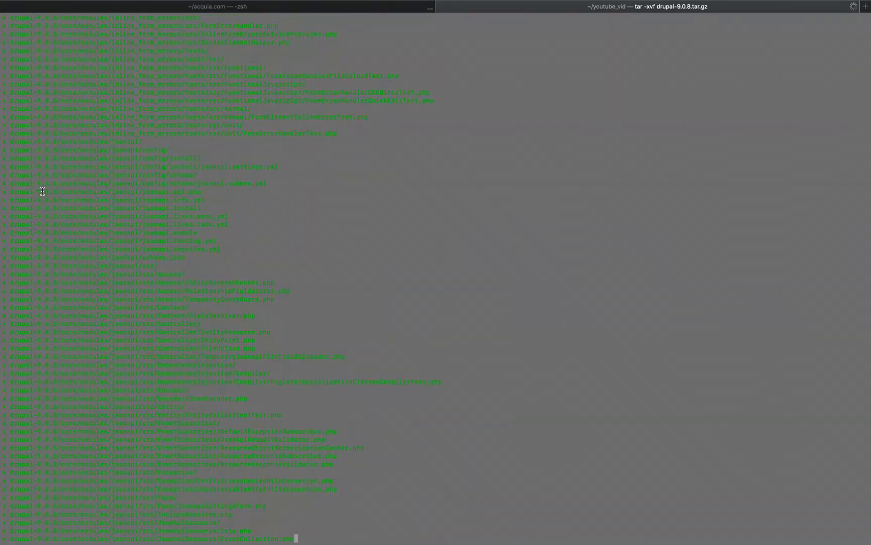
scroll("down", 3)
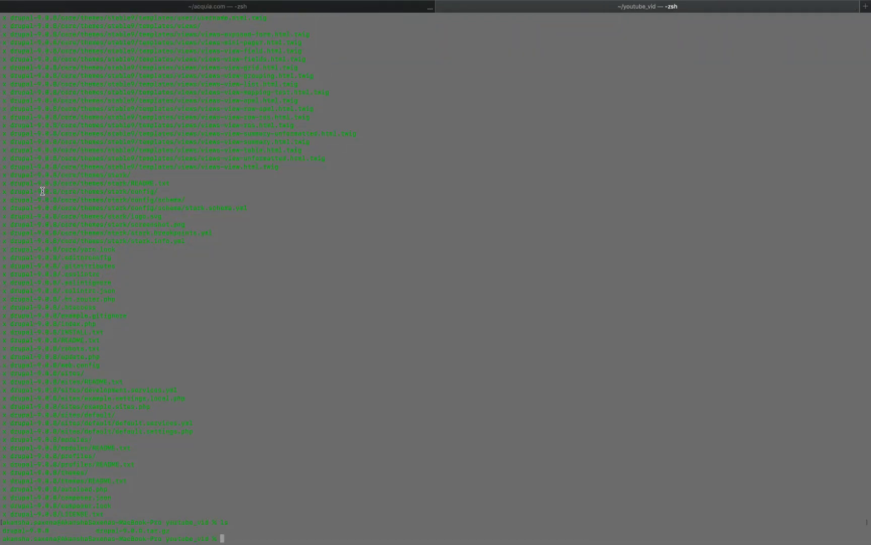
type("cd drupal-9.0.0 drupal-lando")
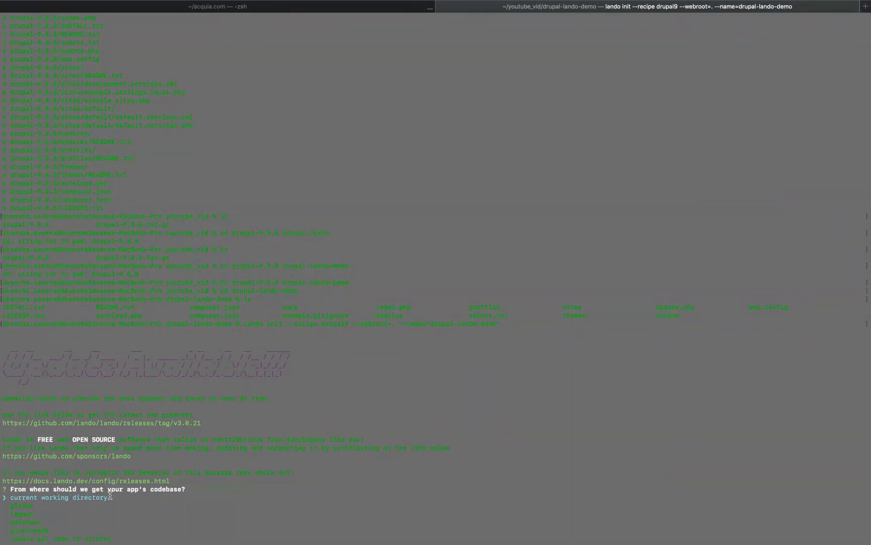
Step: Use the current directory as the codebase, run lando start, and note the app's lndo.site URL
key("enter")
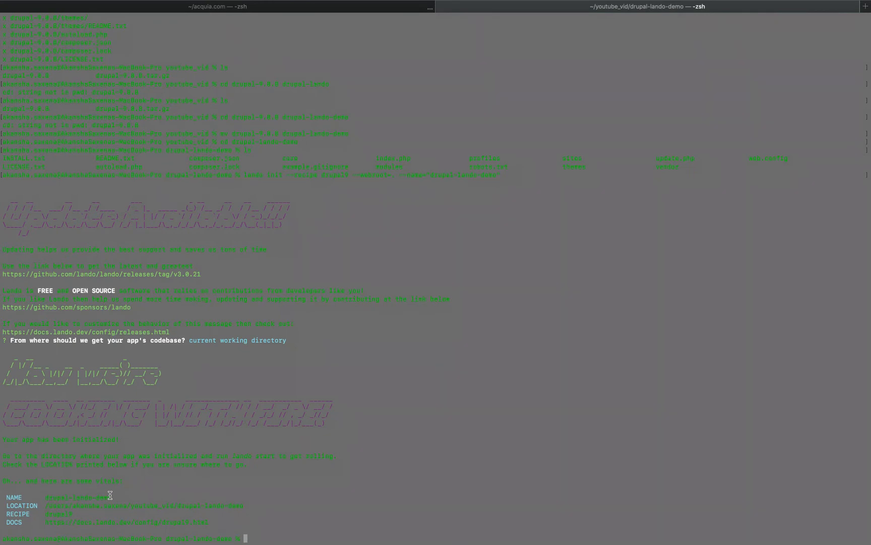
type("lando start")
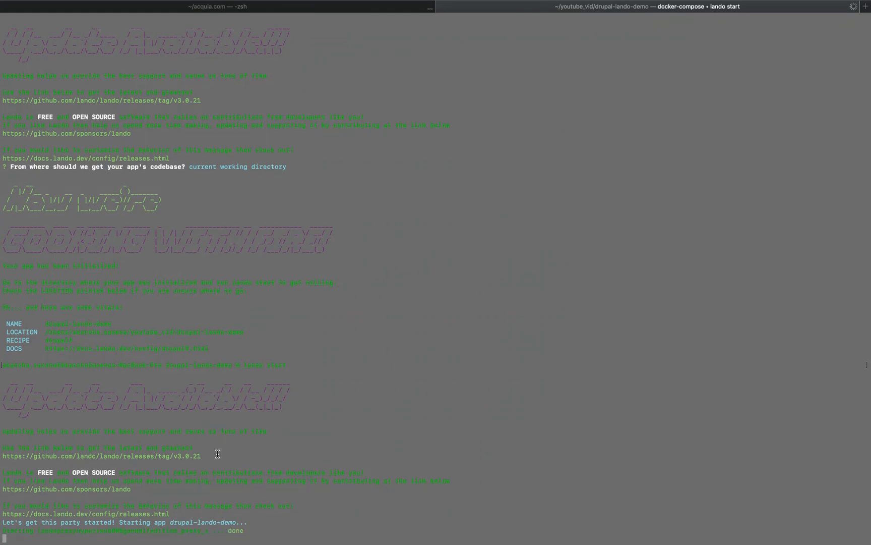
scroll("down", 3)
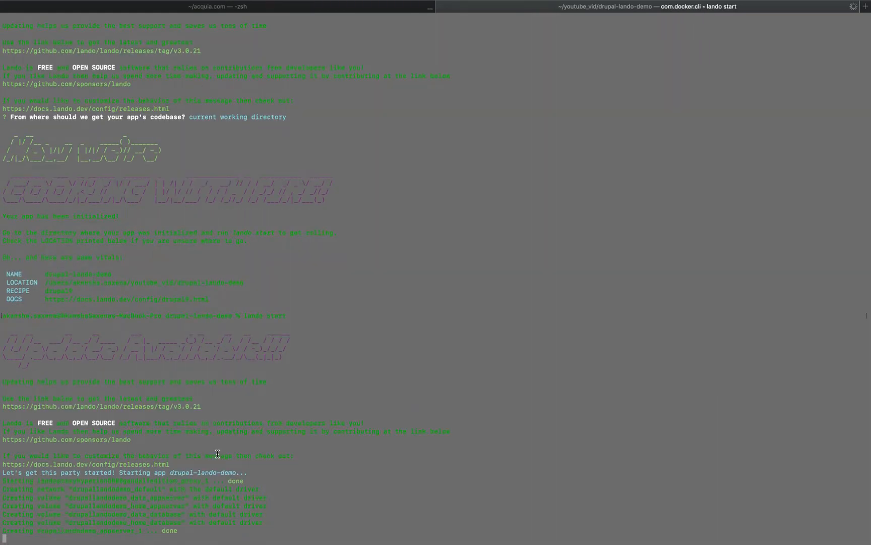
scroll("down", 3)
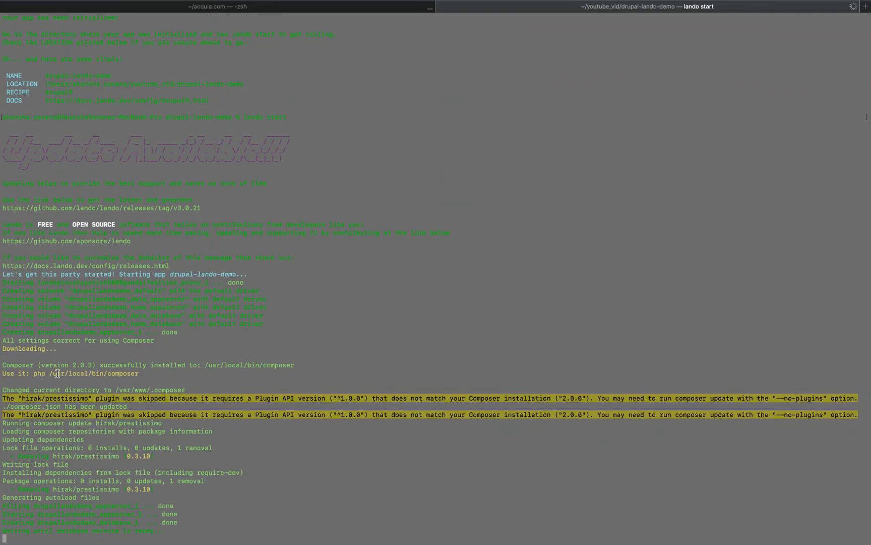
scroll("down", 3)
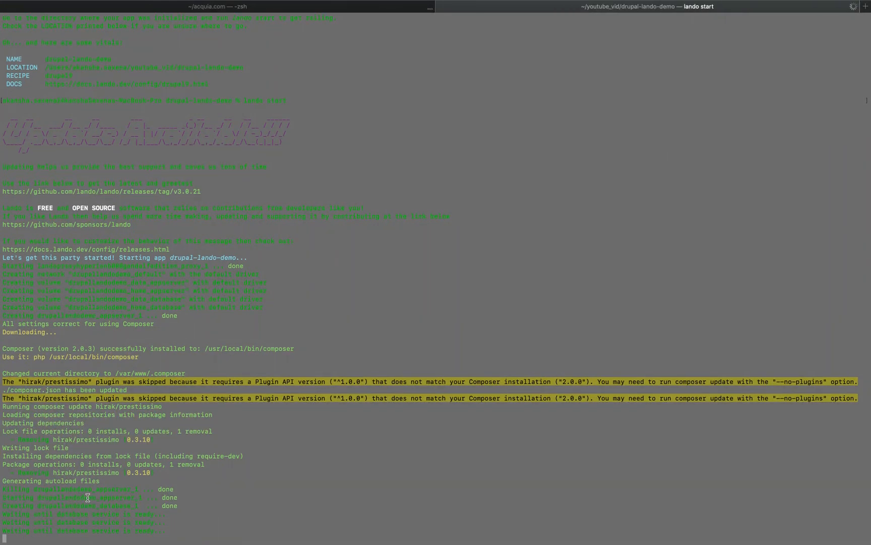
double_click(89, 497)
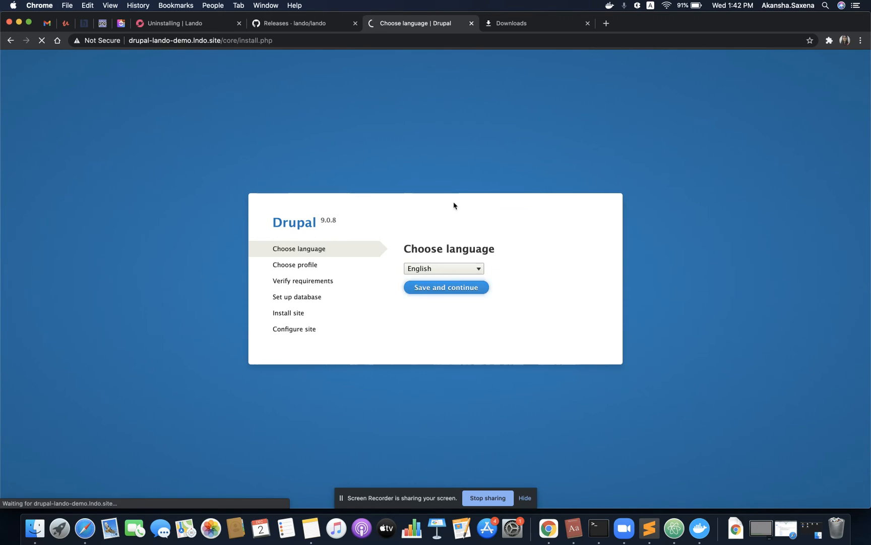
Step: Keep English and the Standard profile, then pick the database host name from the lando service details
left_click(445, 286)
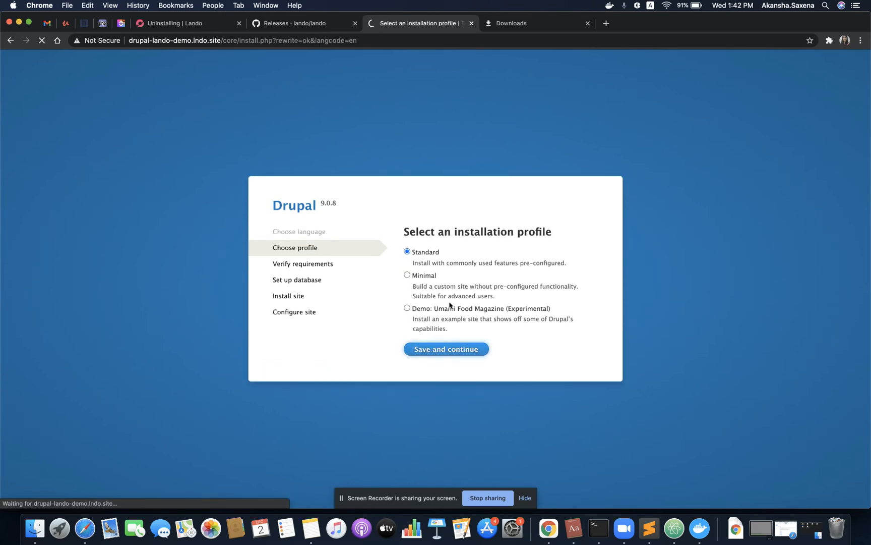
left_click(446, 349)
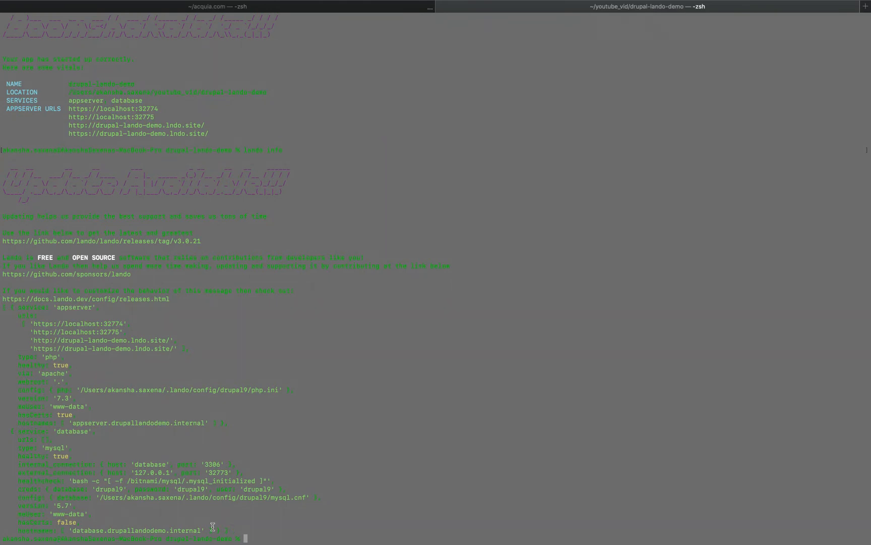
double_click(166, 497)
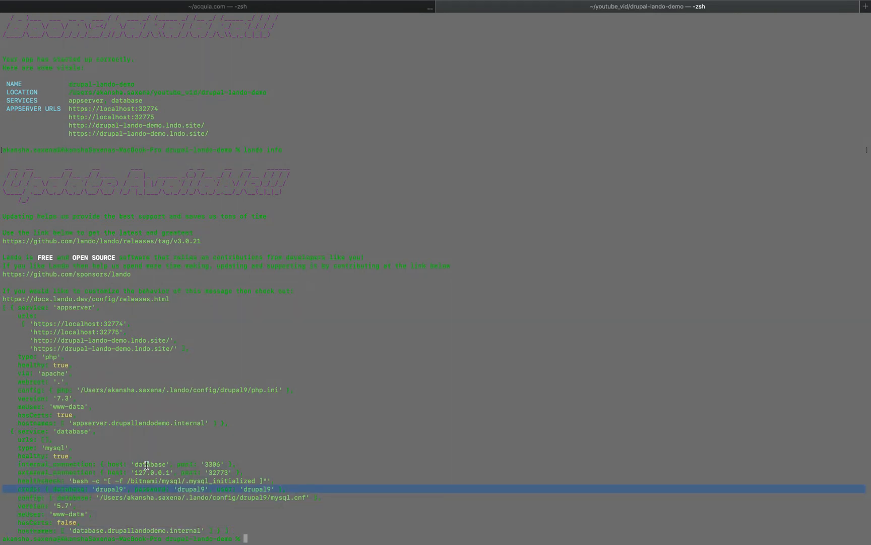
double_click(150, 464)
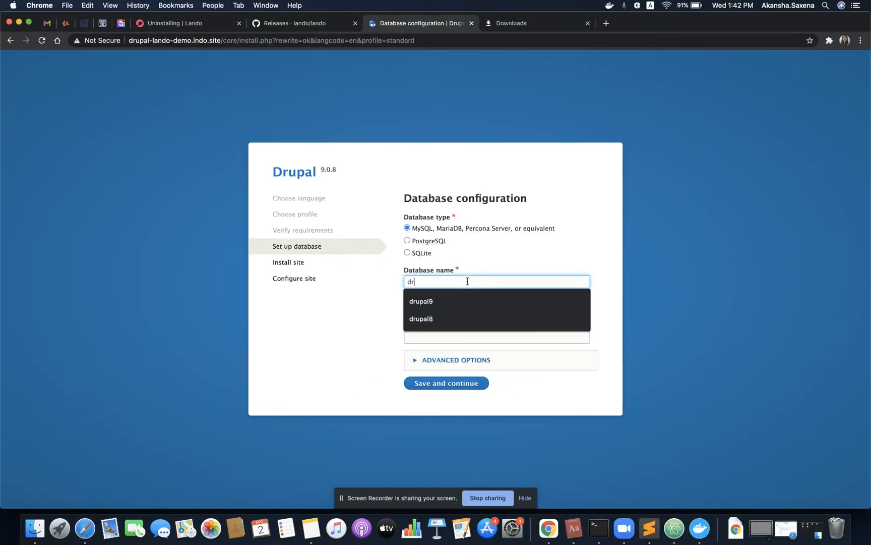
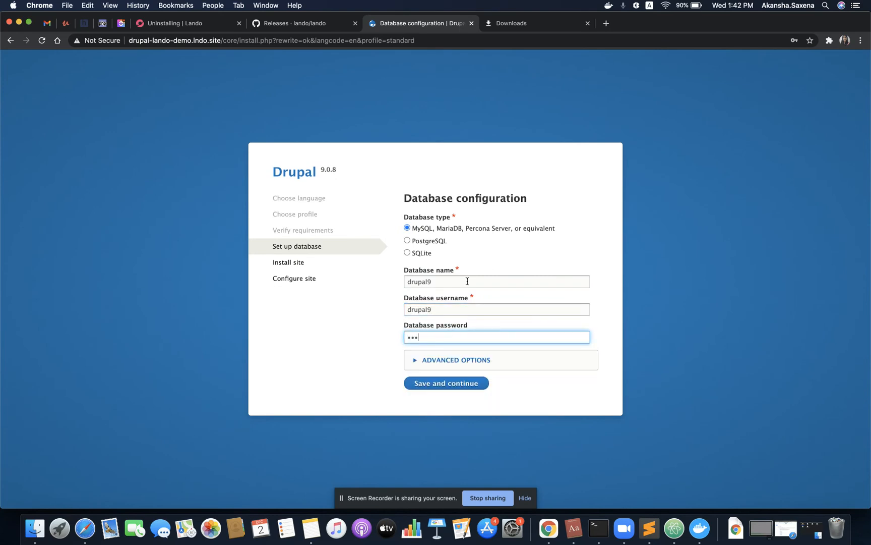
left_click(453, 360)
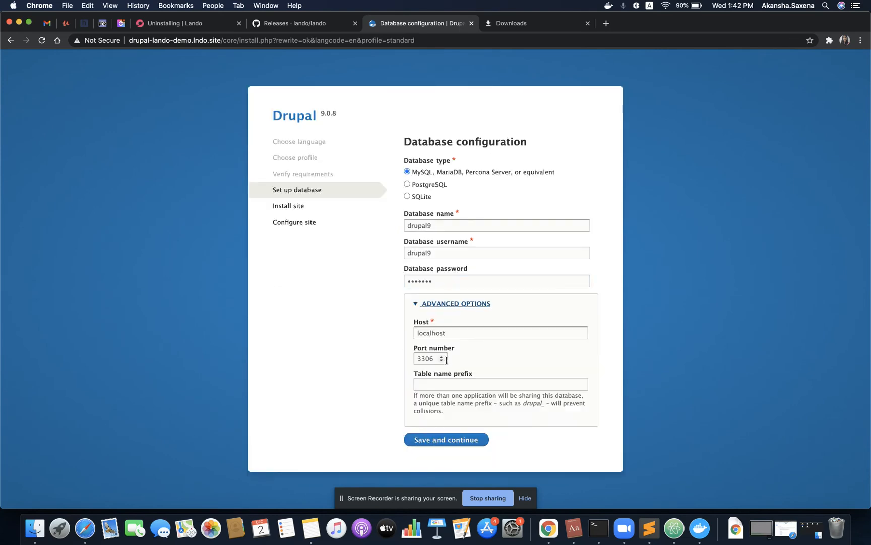
type("database")
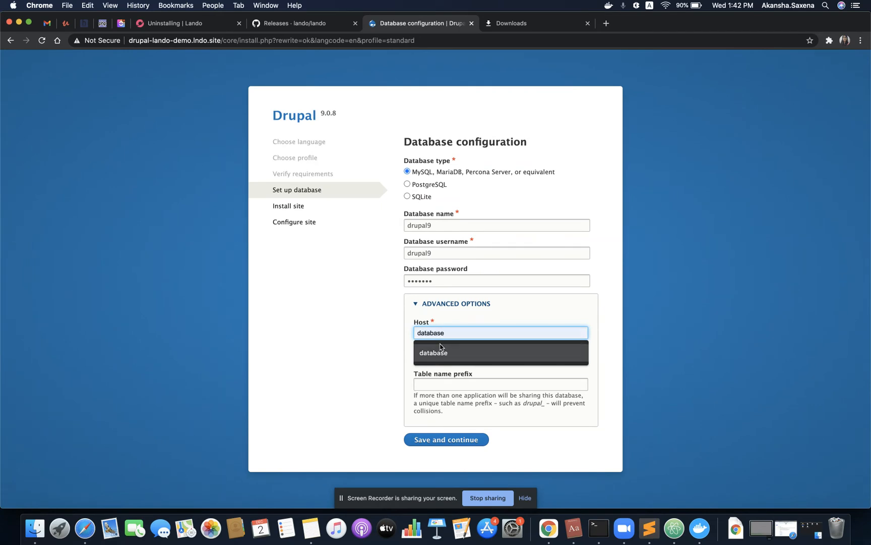
left_click(446, 440)
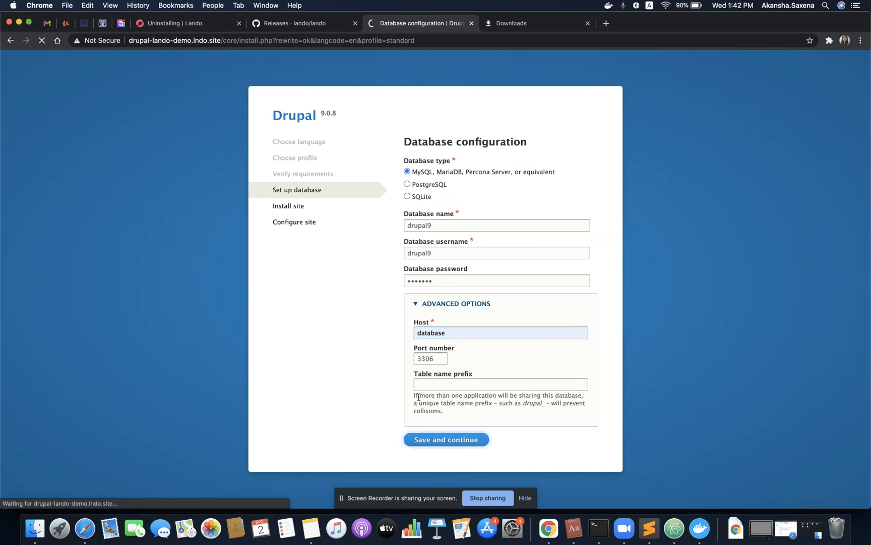
mouse_move(376, 367)
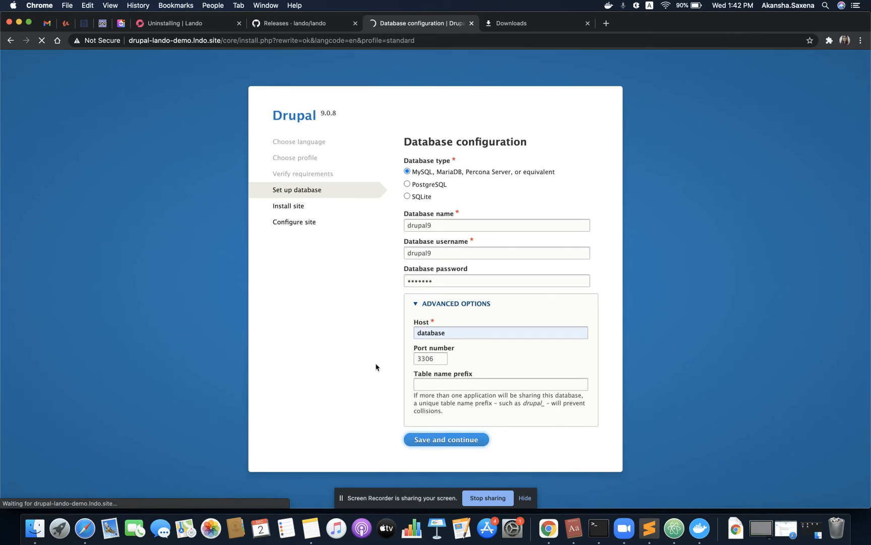
left_click(446, 439)
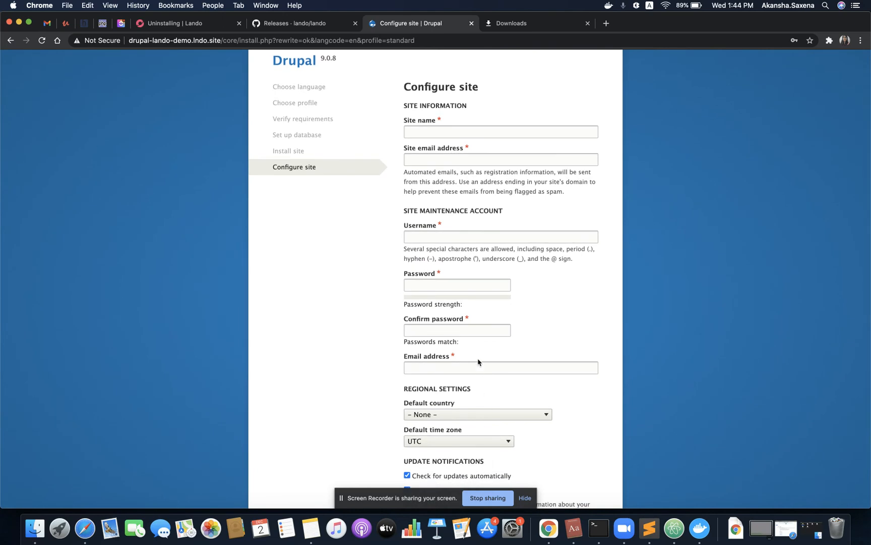
Step: Fill the site name, site email and admin username for the Drupal 9 site
left_click(501, 132)
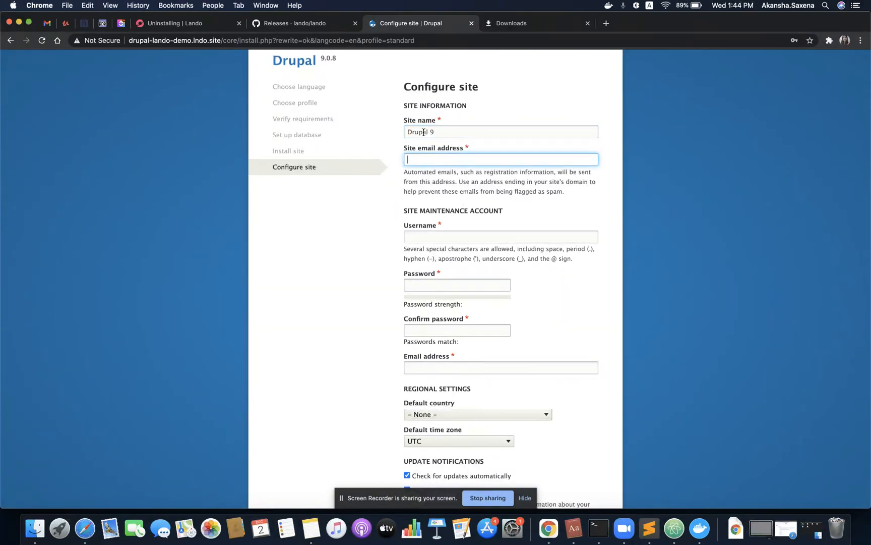
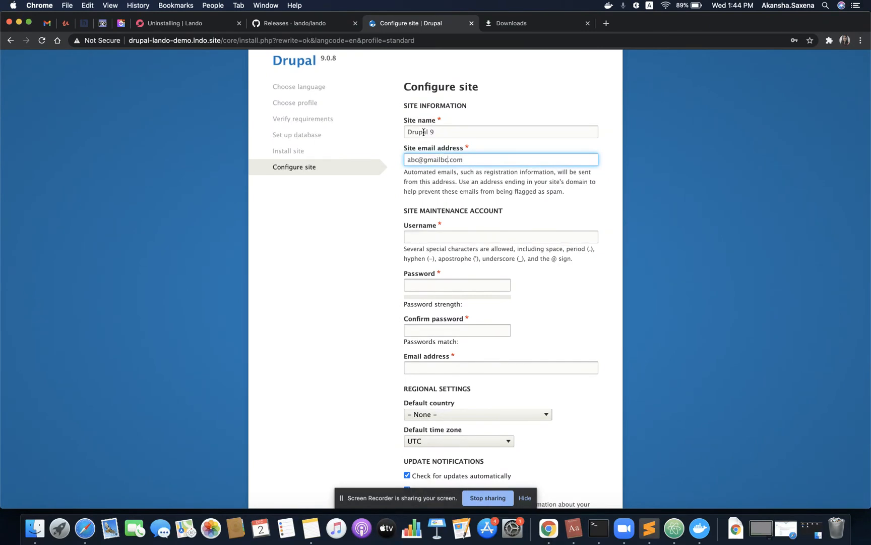
scroll("down", 3)
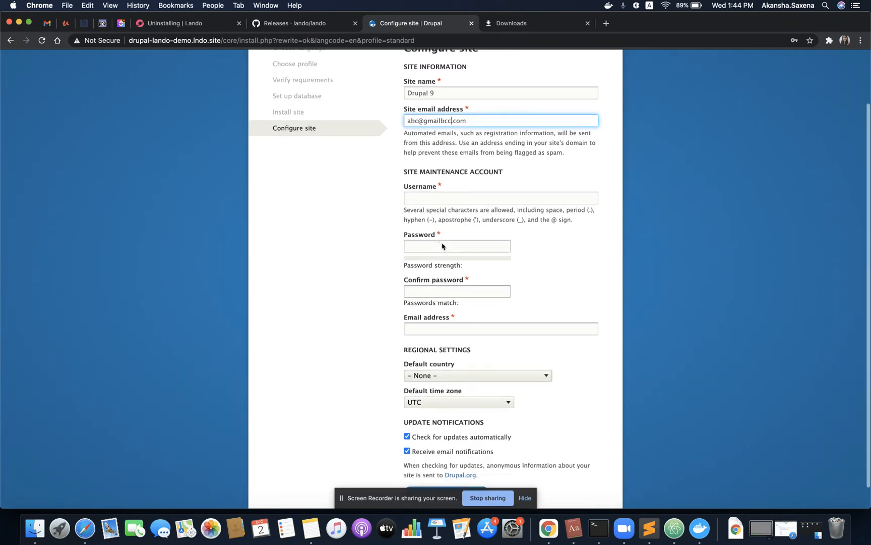
type("admin")
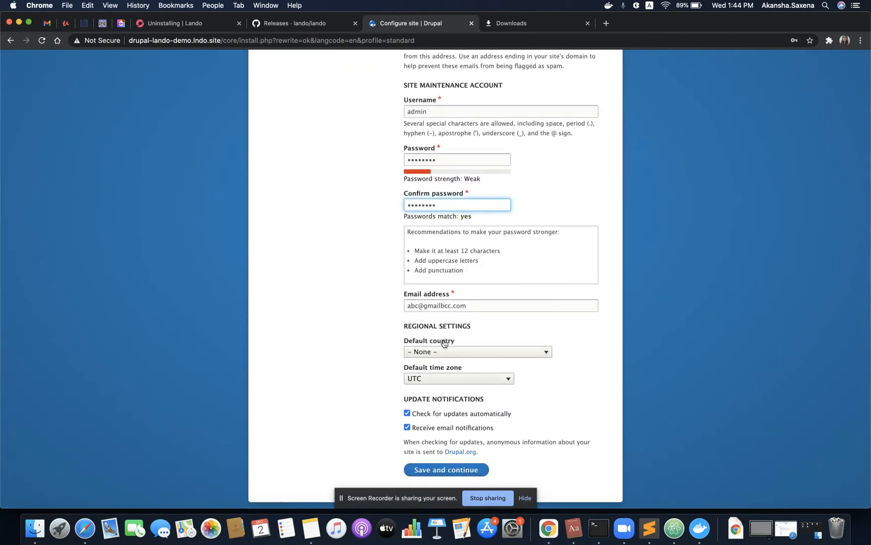
Step: Choose India as default country, turn off update checks, and submit to reach the Congratulations page
left_click(477, 351)
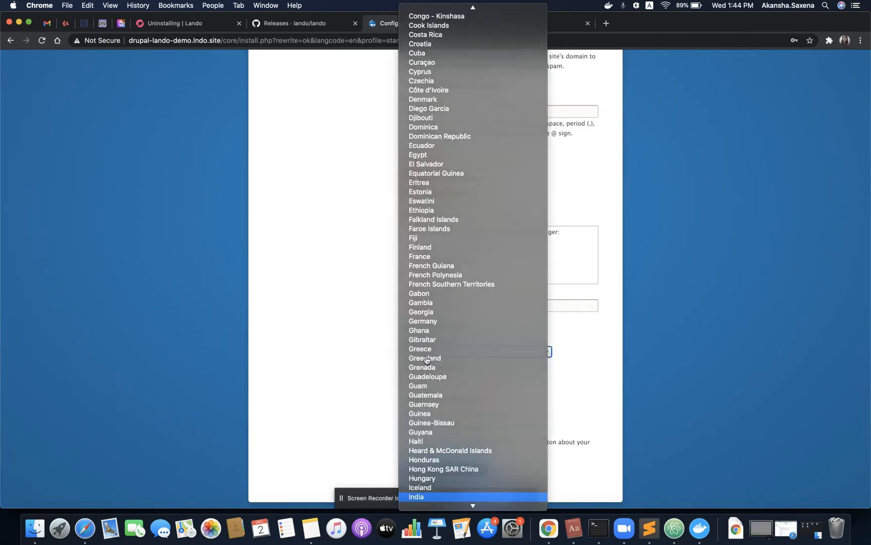
left_click(416, 497)
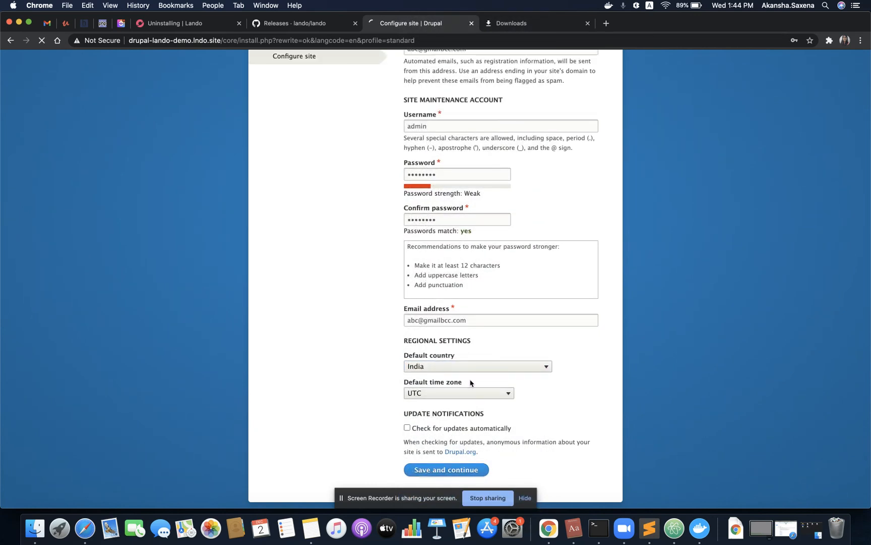
left_click(445, 470)
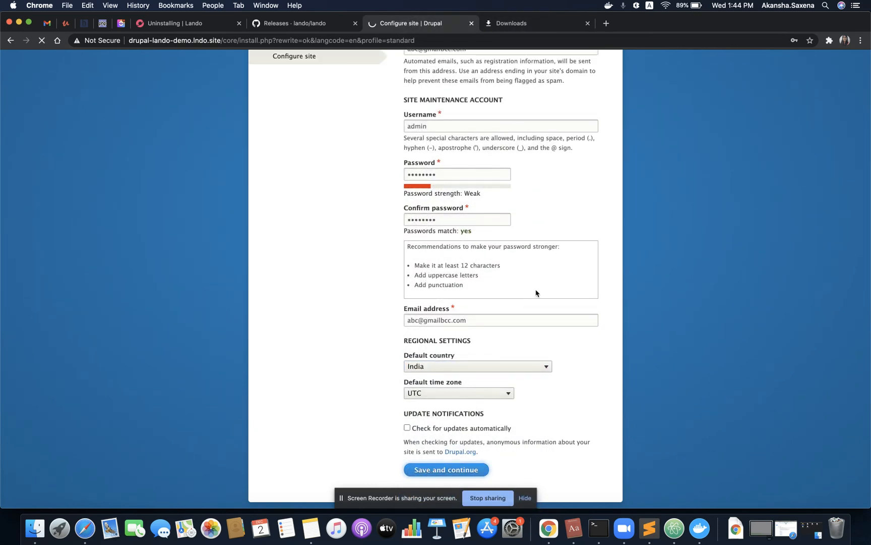
left_click(445, 469)
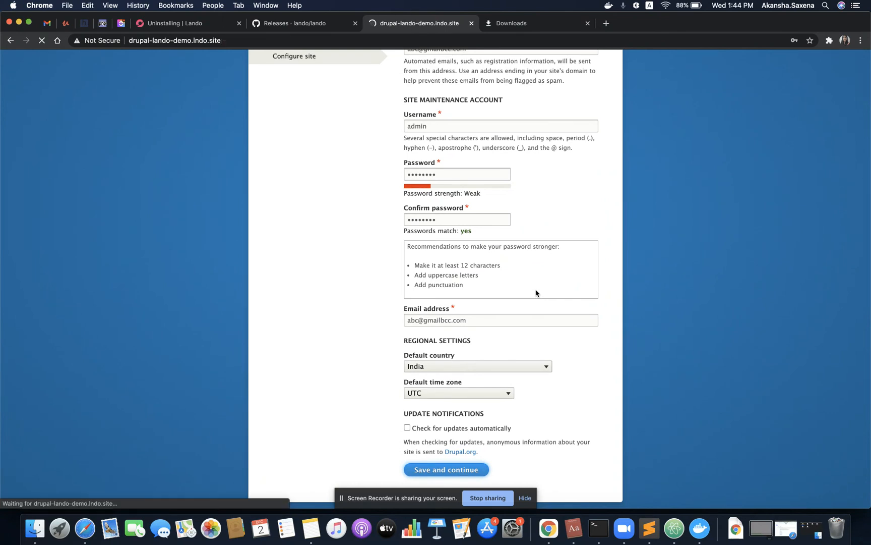
left_click(445, 470)
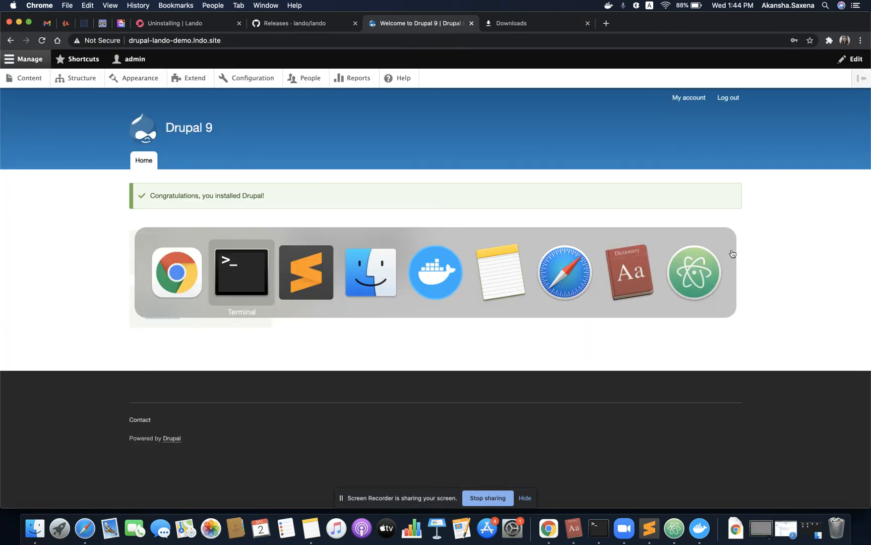
key("Cmd+Tab")
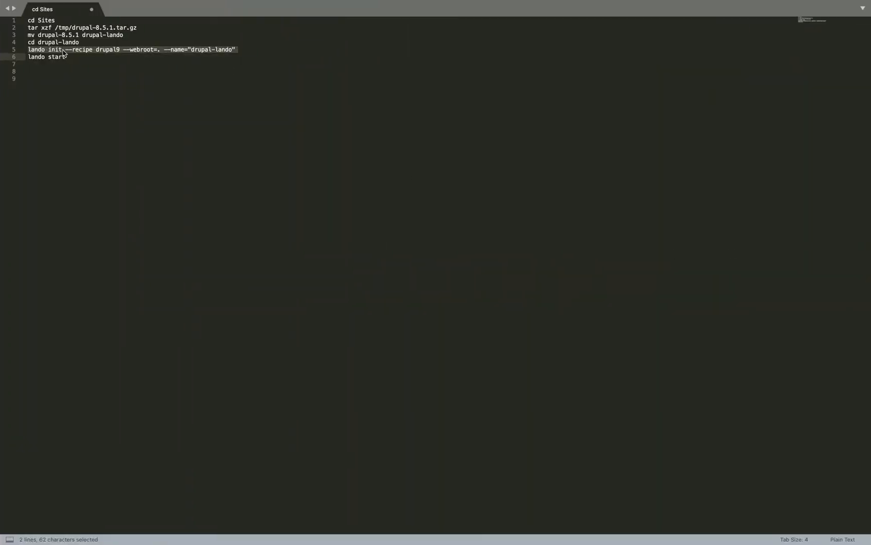
Step: Deselect the lando lines so the full command list from cd Sites to lando start is visible
left_click(57, 56)
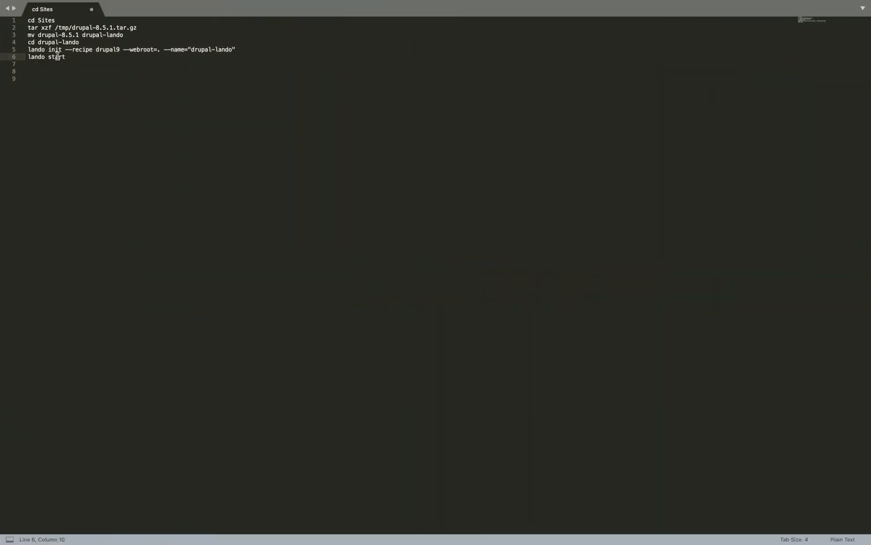